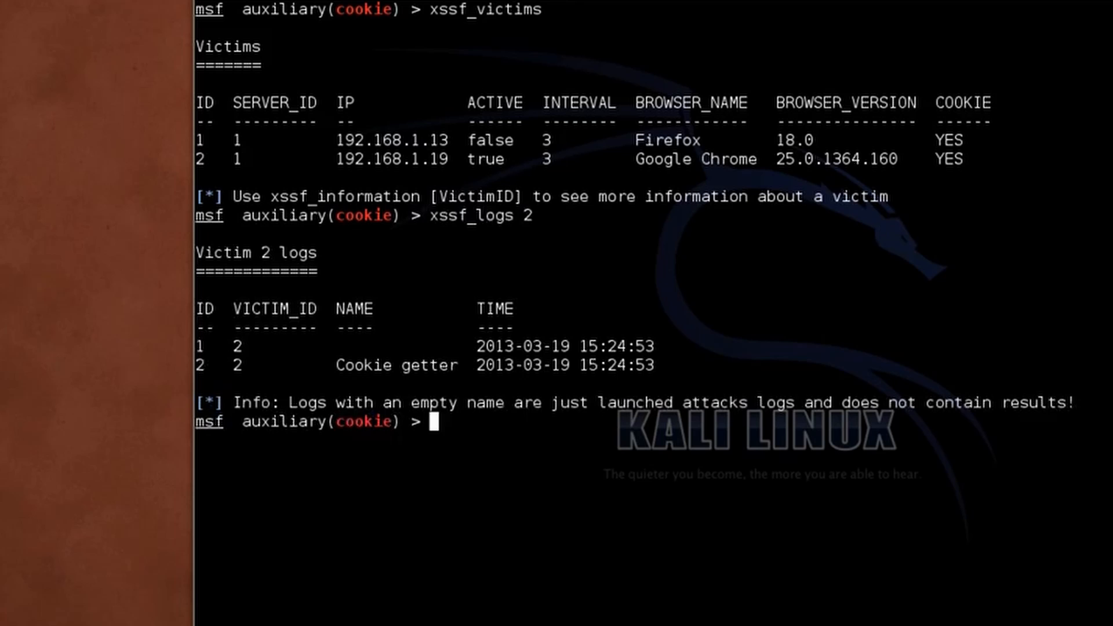
text(xssf_log)
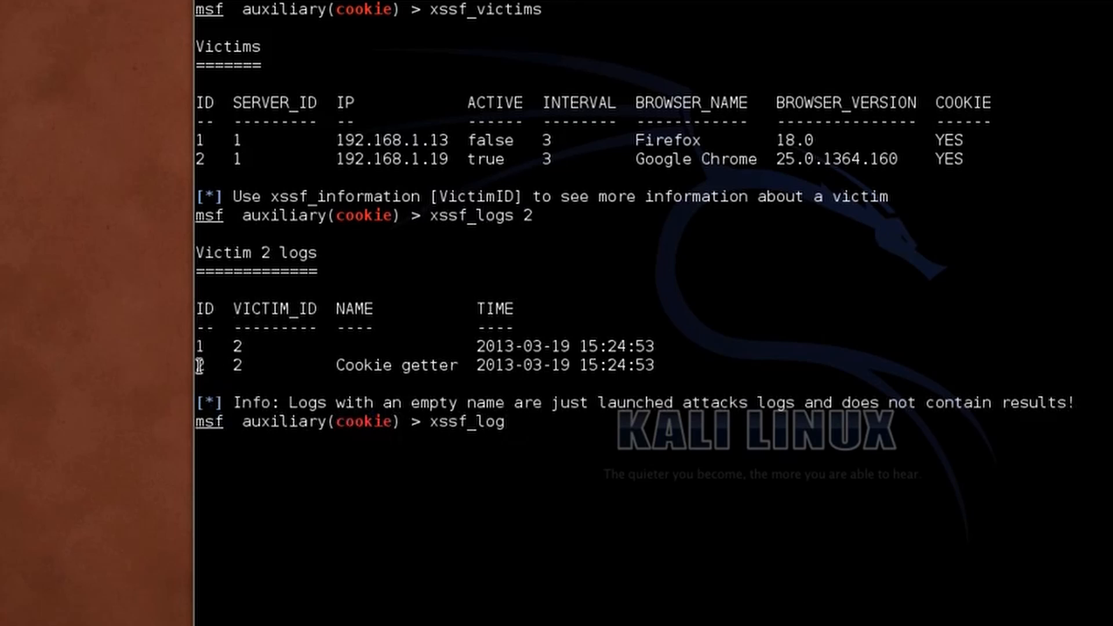